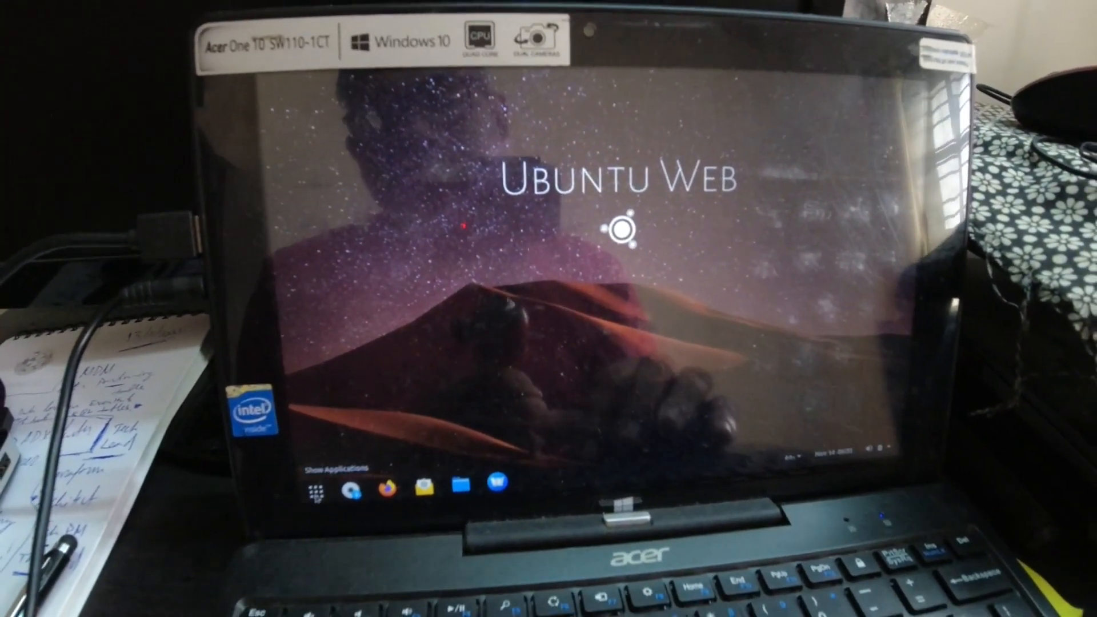
# Launch a Terminal window from the Ubuntu Web dock
pyautogui.click(315, 486)
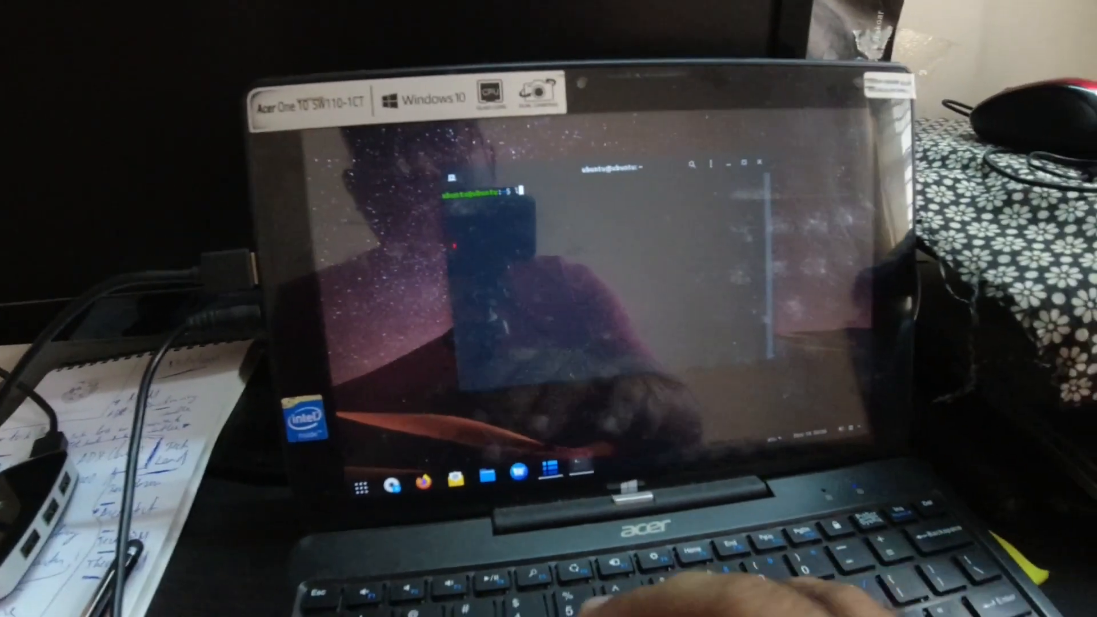
# Run ls to list Desktop, Documents, Downloads, Music and the other home folders
pyautogui.write('ls')
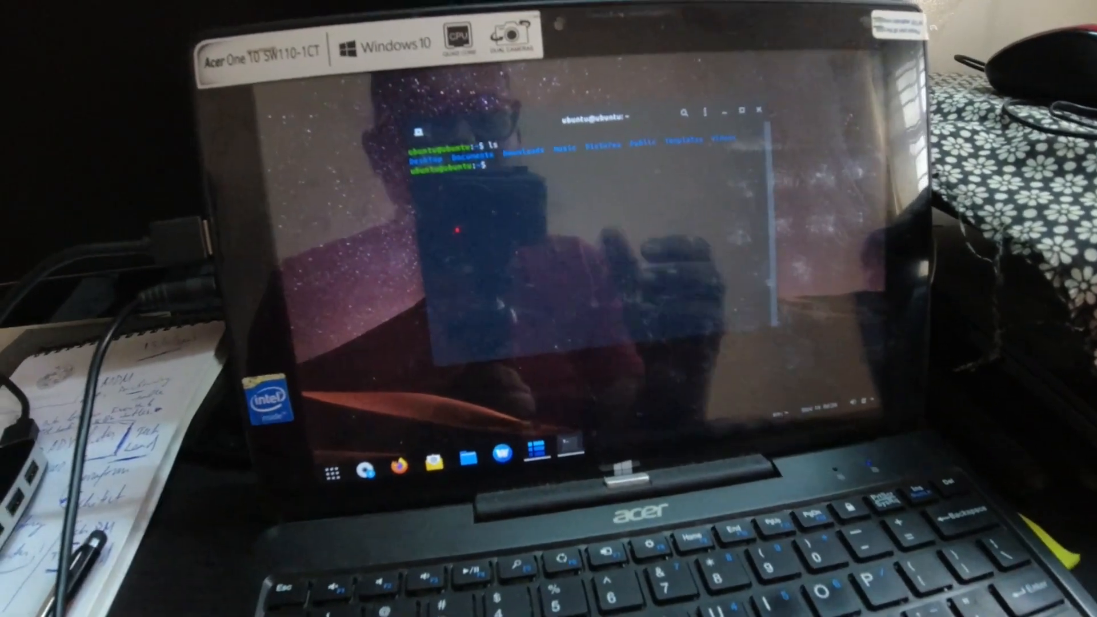